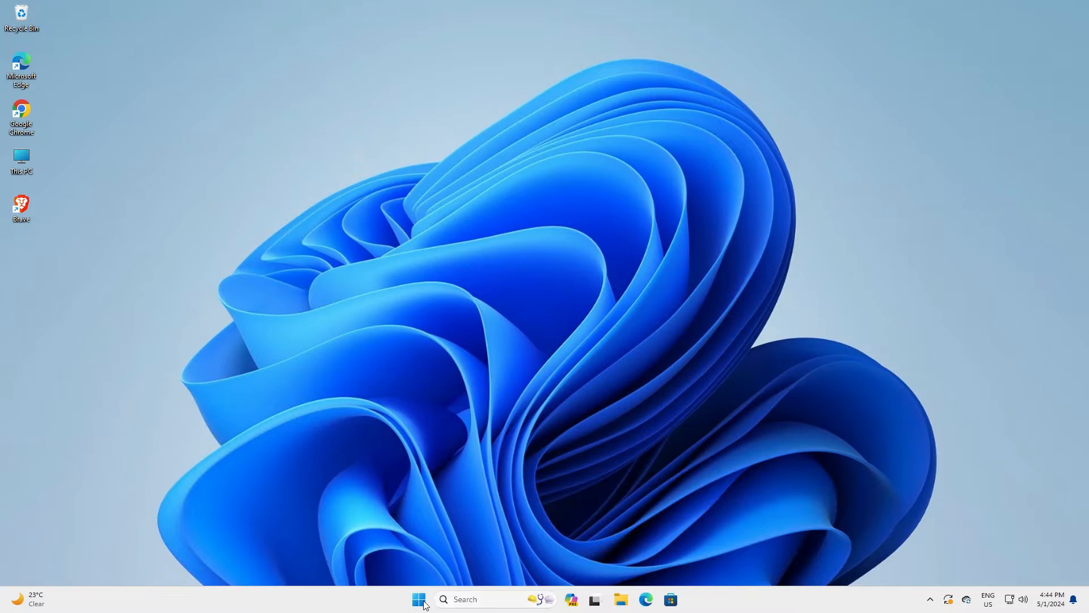
# Find Control Panel by searching 'con' from Start and launch it
pyautogui.click(420, 599)
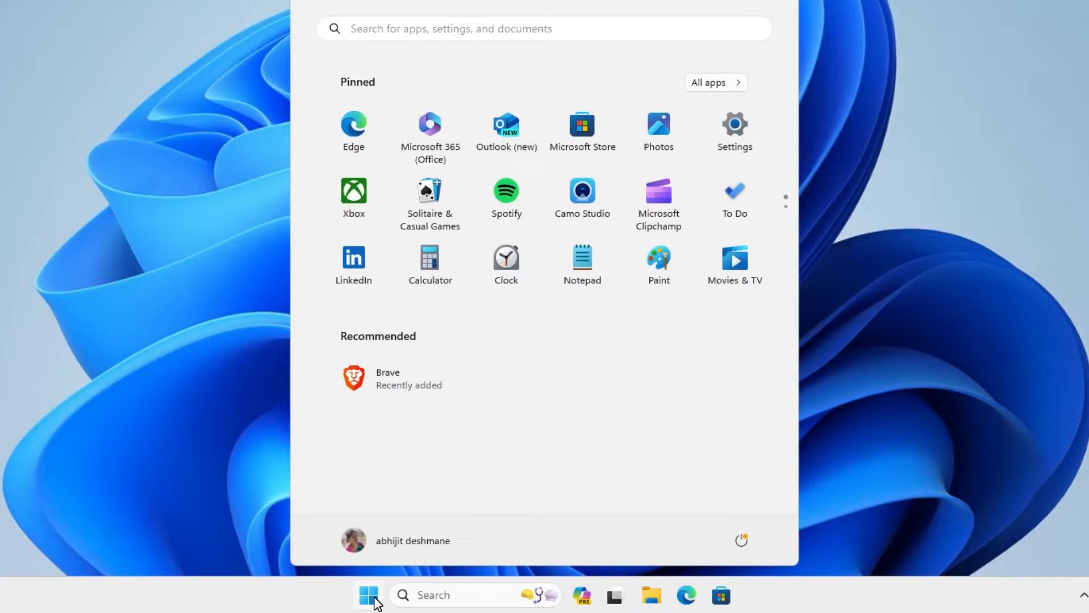
pyautogui.write('con')
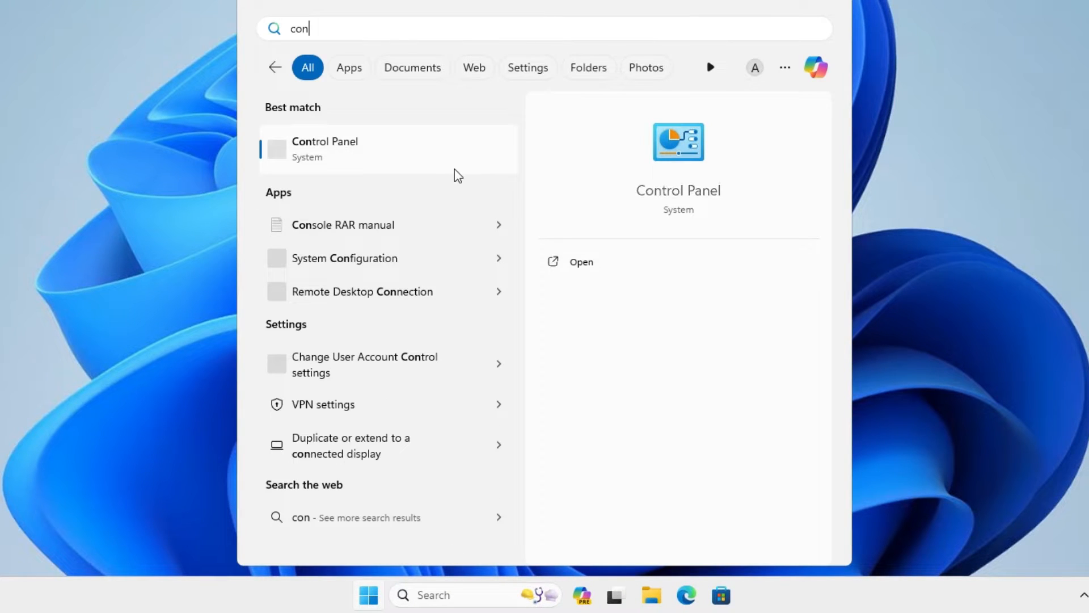
pyautogui.click(324, 148)
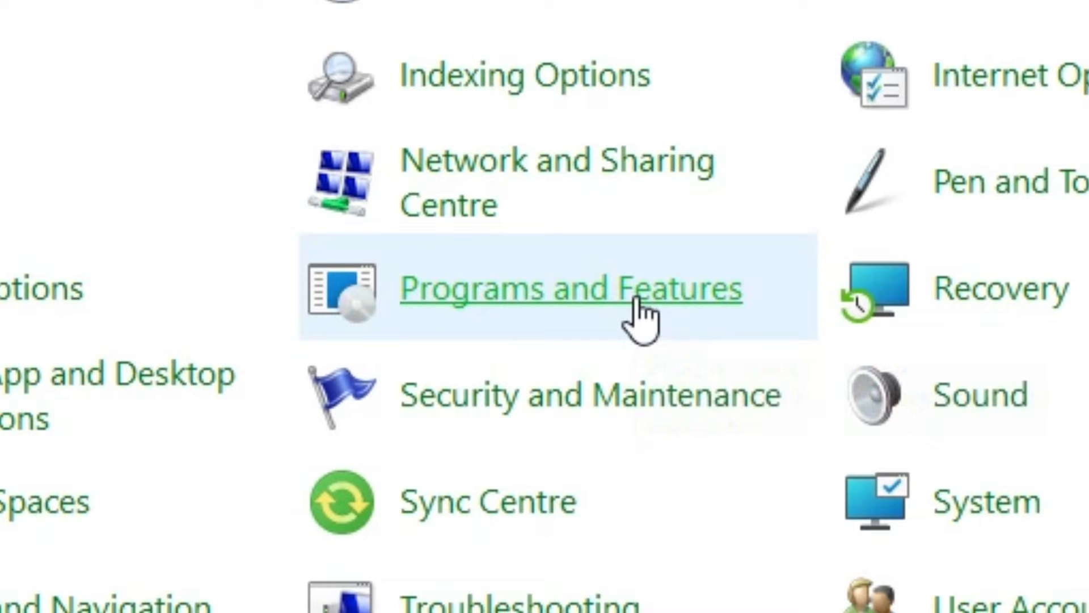
# In Programs and Features, select Brave and begin its uninstall, reaching the UAC prompt
pyautogui.click(570, 288)
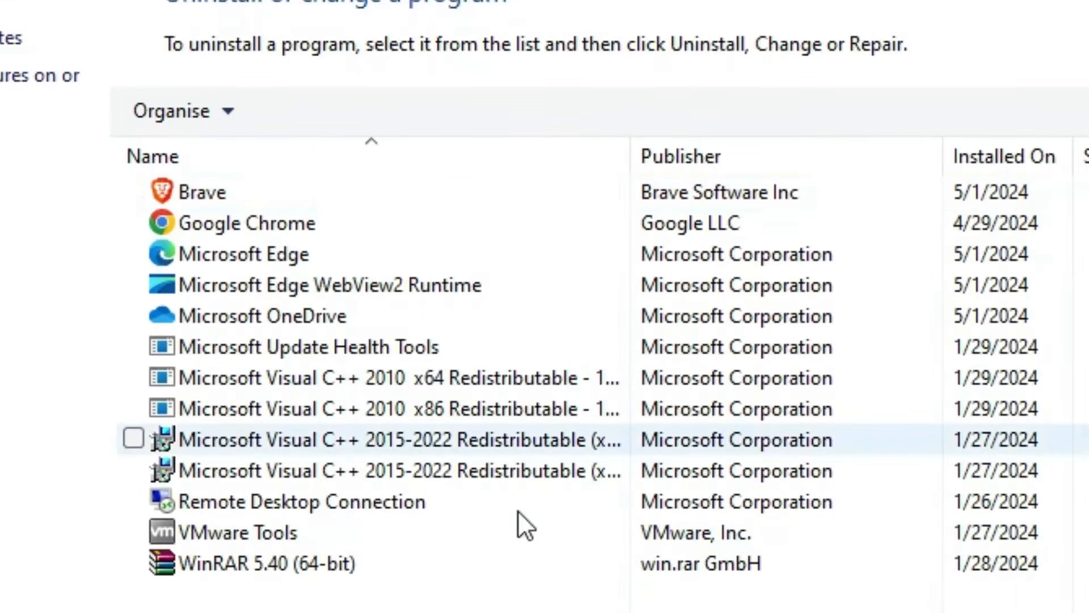
pyautogui.moveTo(292, 187)
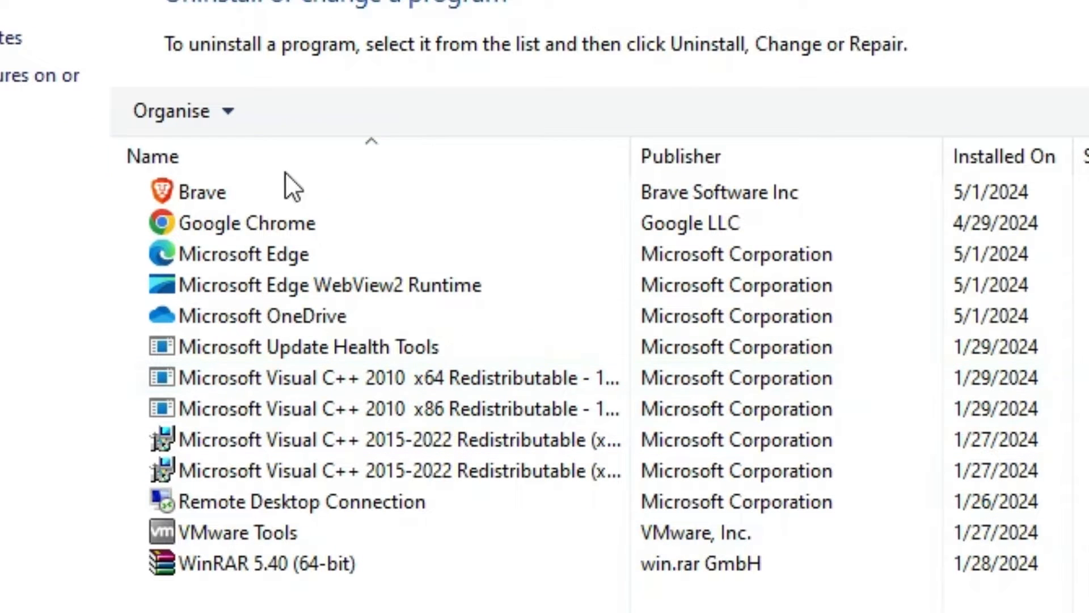
pyautogui.click(202, 193)
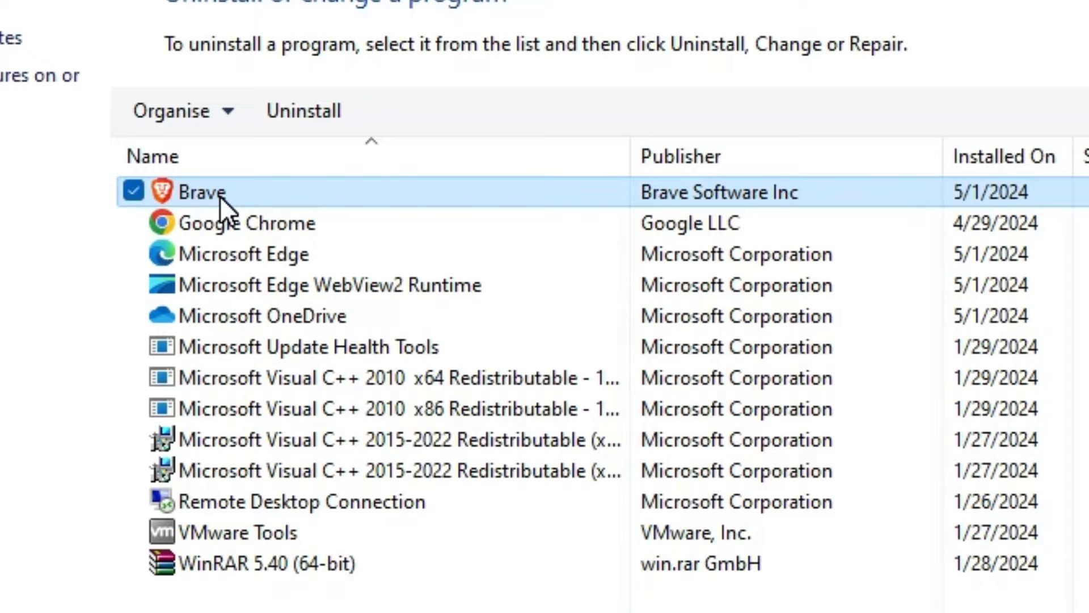
pyautogui.moveTo(301, 110)
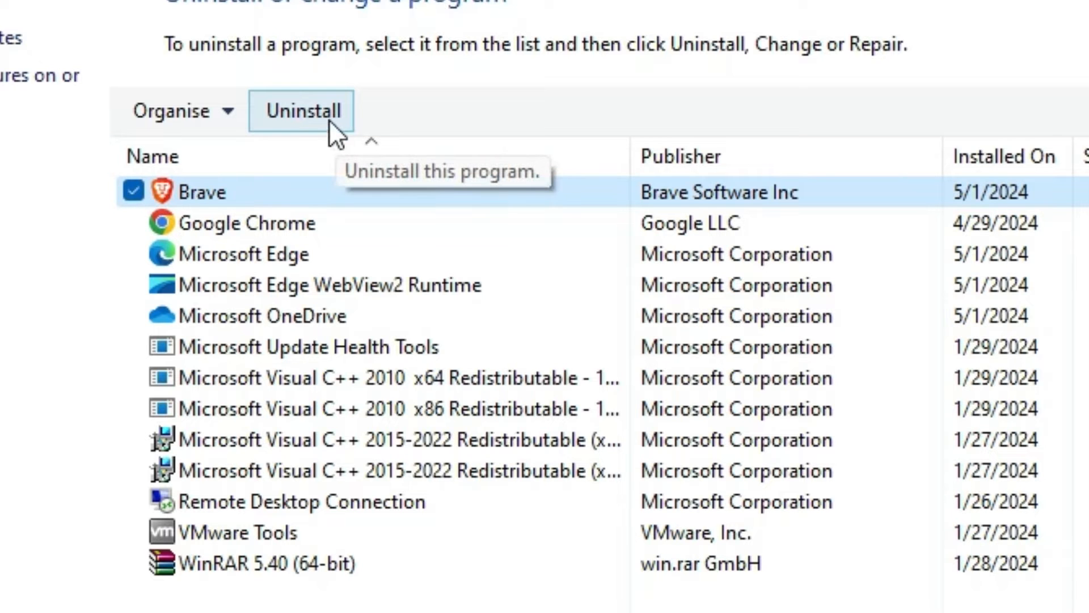
pyautogui.click(304, 110)
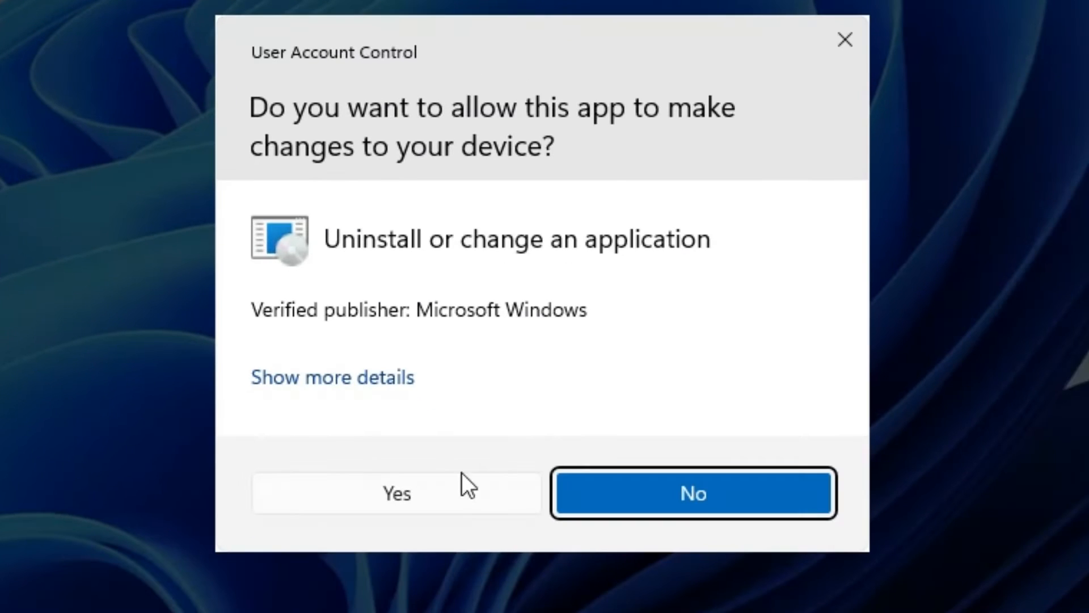
# Approve UAC, uninstall Brave with browsing data deleted, and dismiss the follow-up Edge page
pyautogui.click(396, 493)
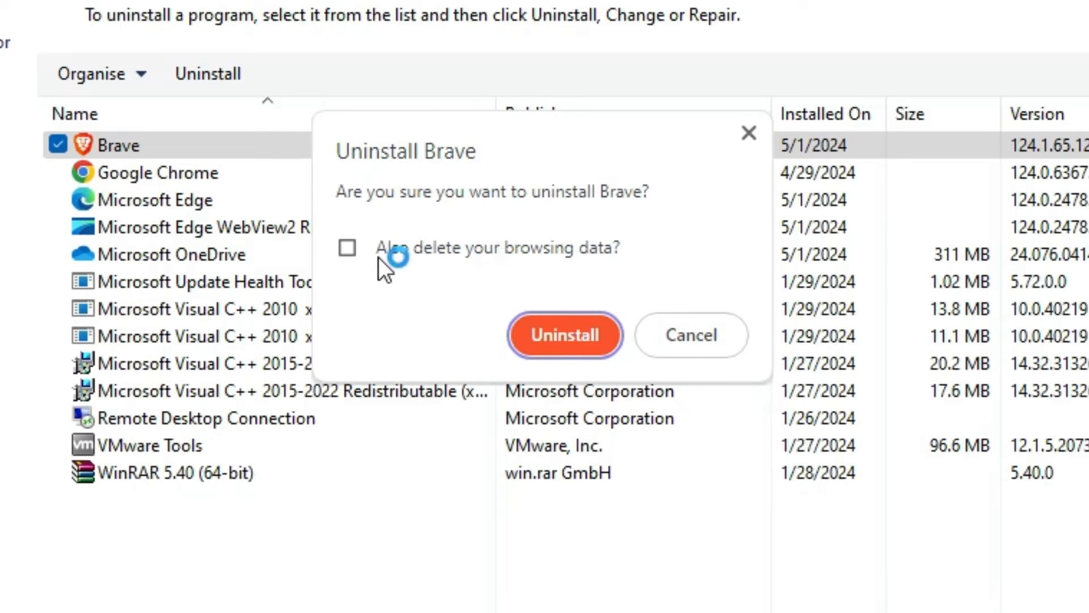
pyautogui.click(347, 247)
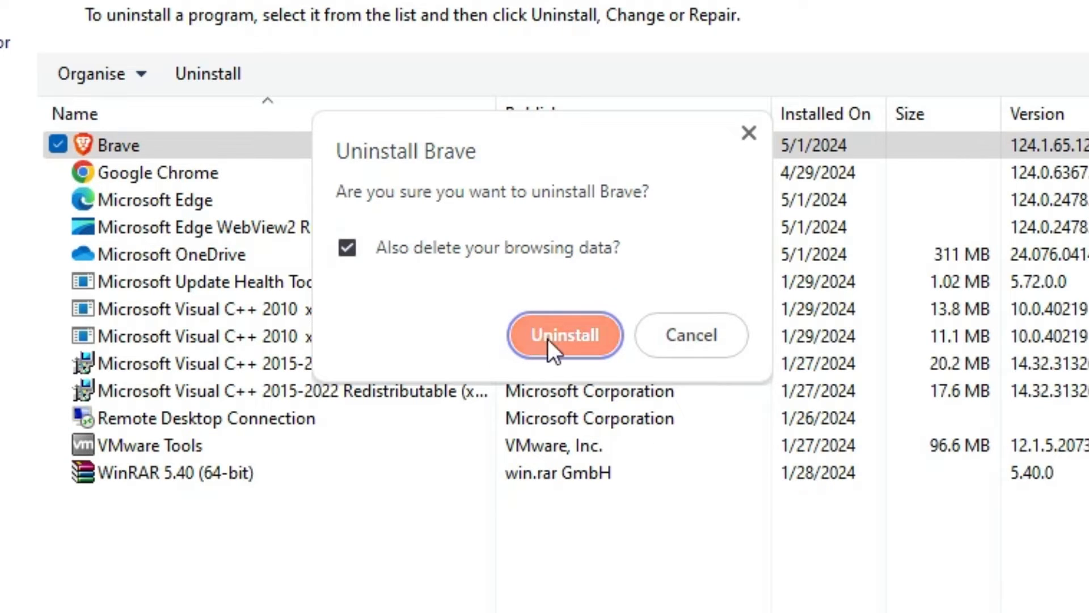
pyautogui.click(563, 335)
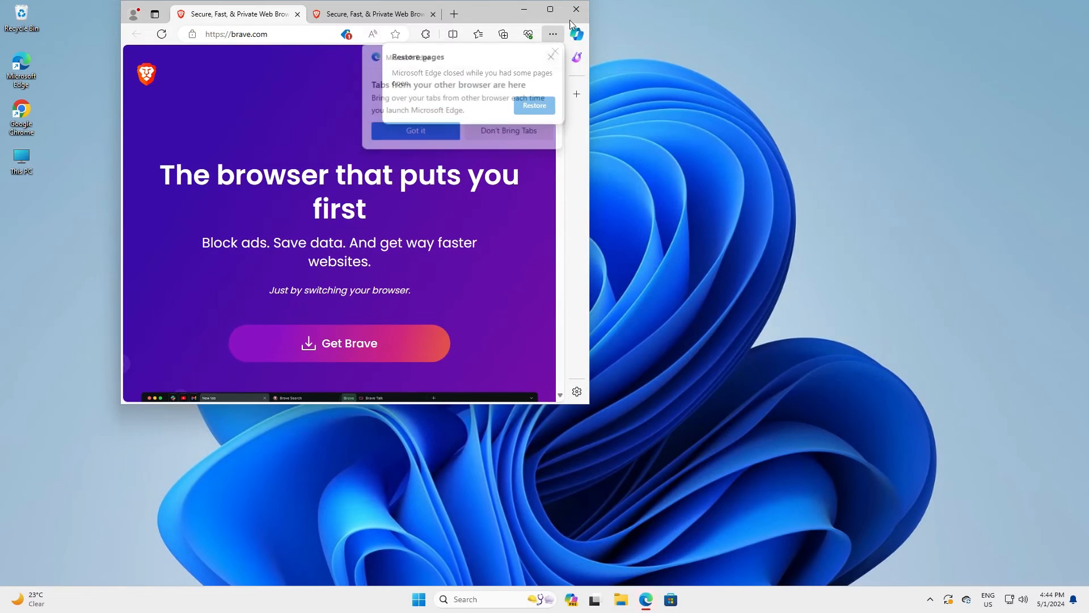
pyautogui.click(576, 9)
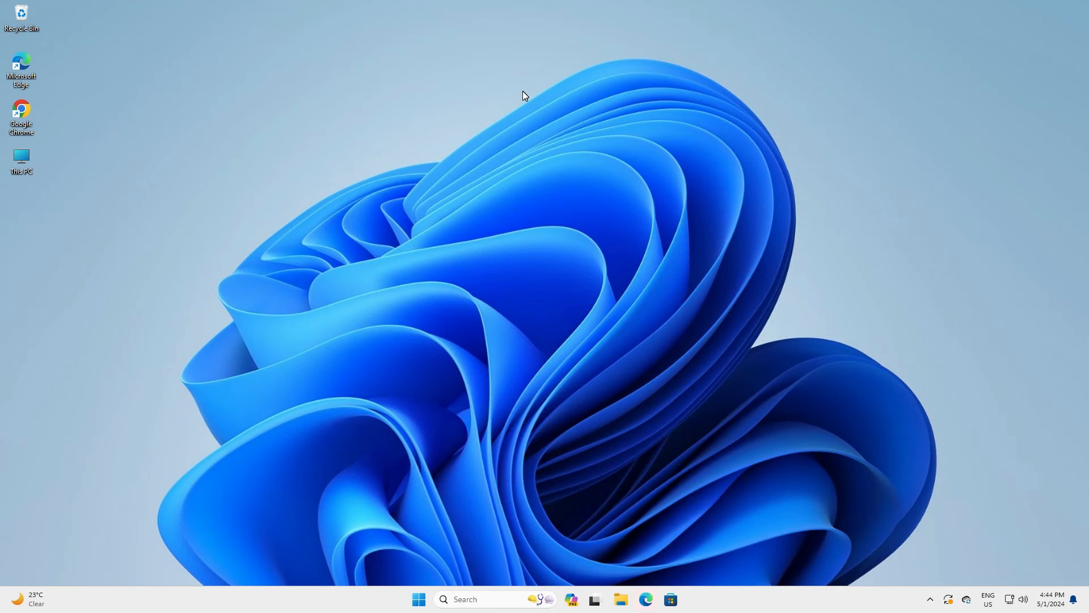